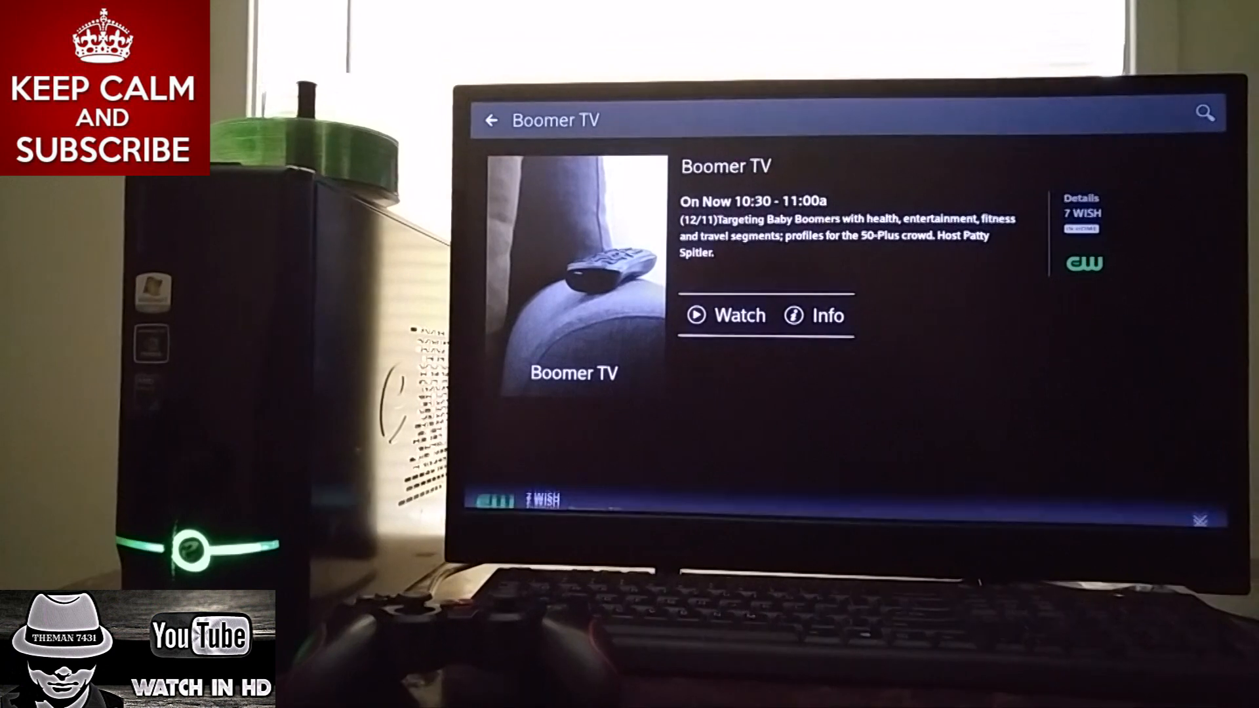
- Back out of the Boomer TV details to the All Listings grid, leaving 7 WISH playing
click(490, 120)
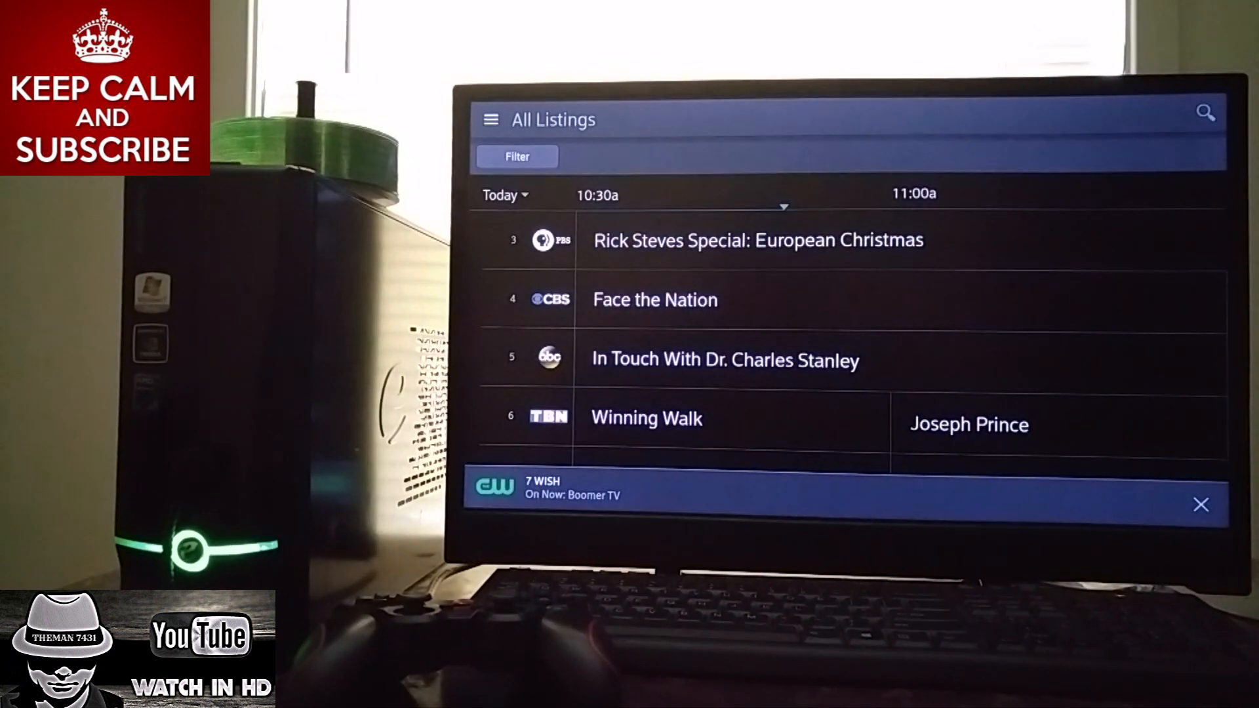